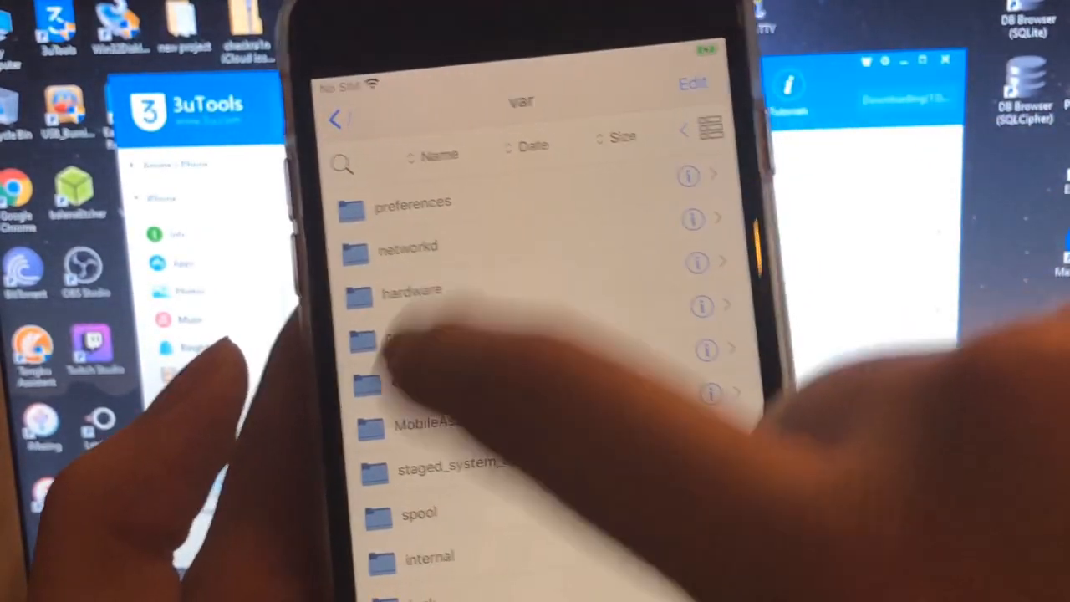
- Scroll down through the phone's var folder in Filza
scroll(down, 3)
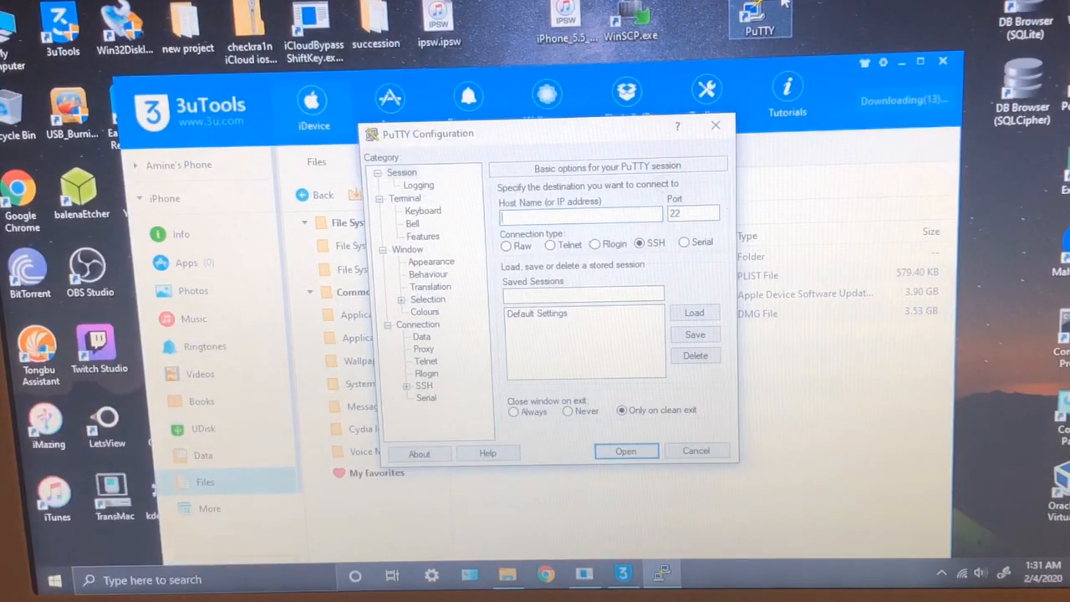
- Open an SSH session to 192.168.1.139, trust the new host key, and log in as root
text(192)
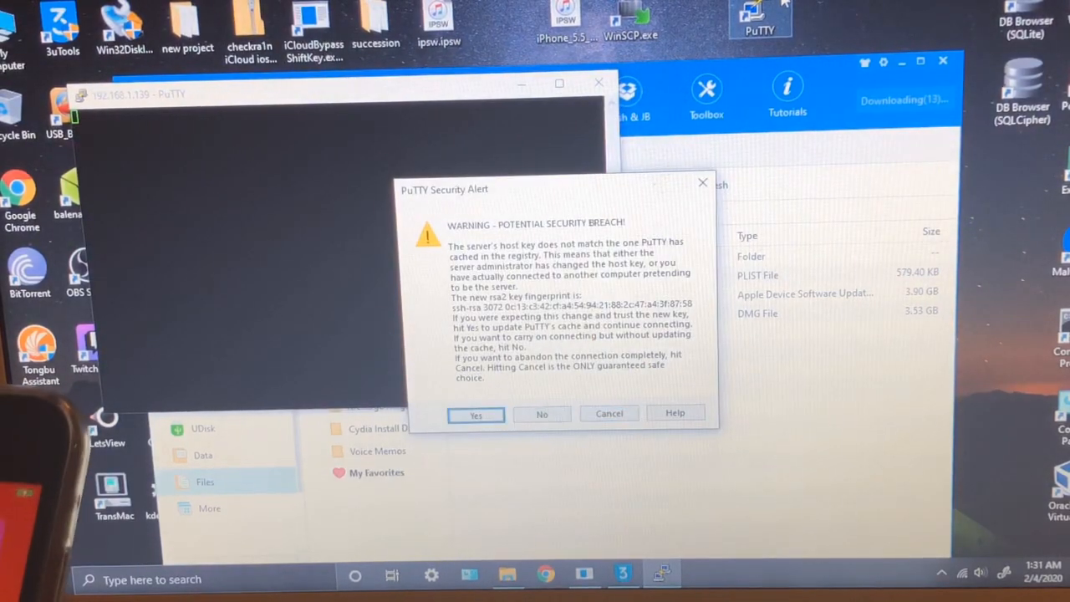
click(475, 414)
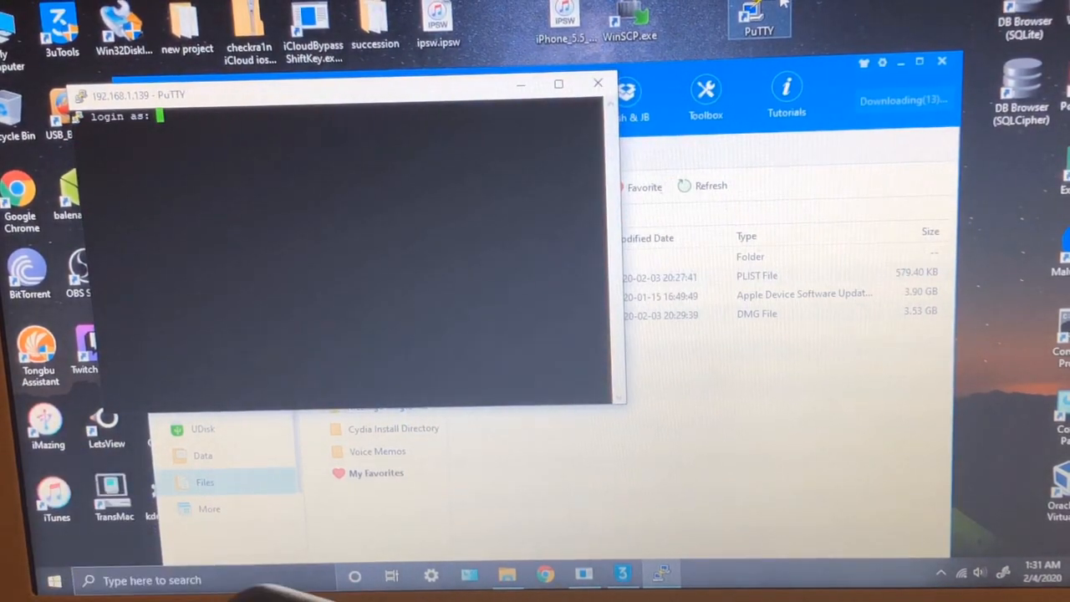
text(root)
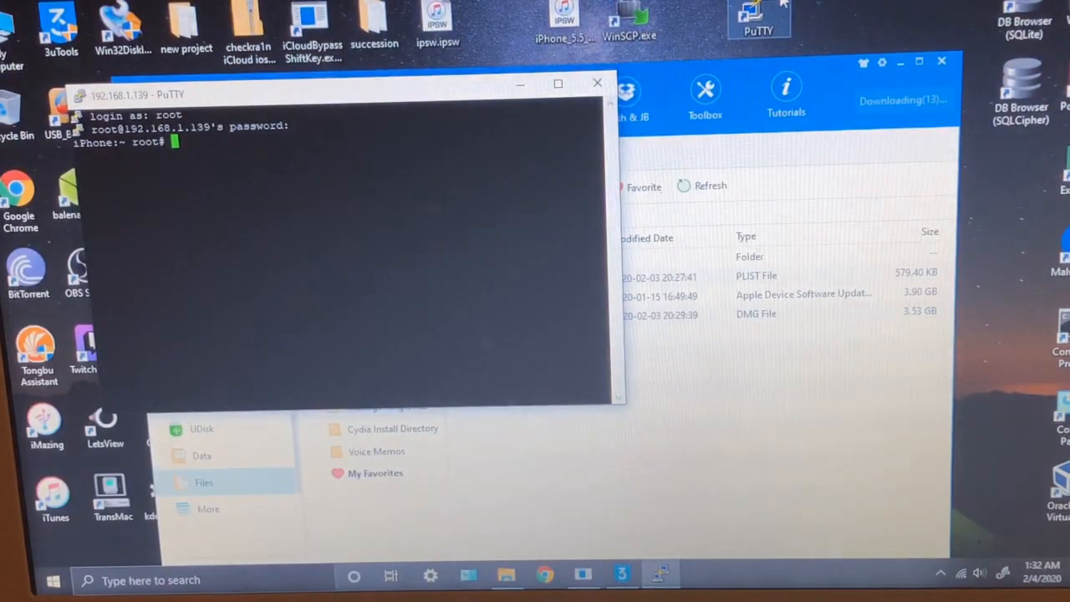
- Change to the root directory with cd / and list its contents with ls
text(cd)
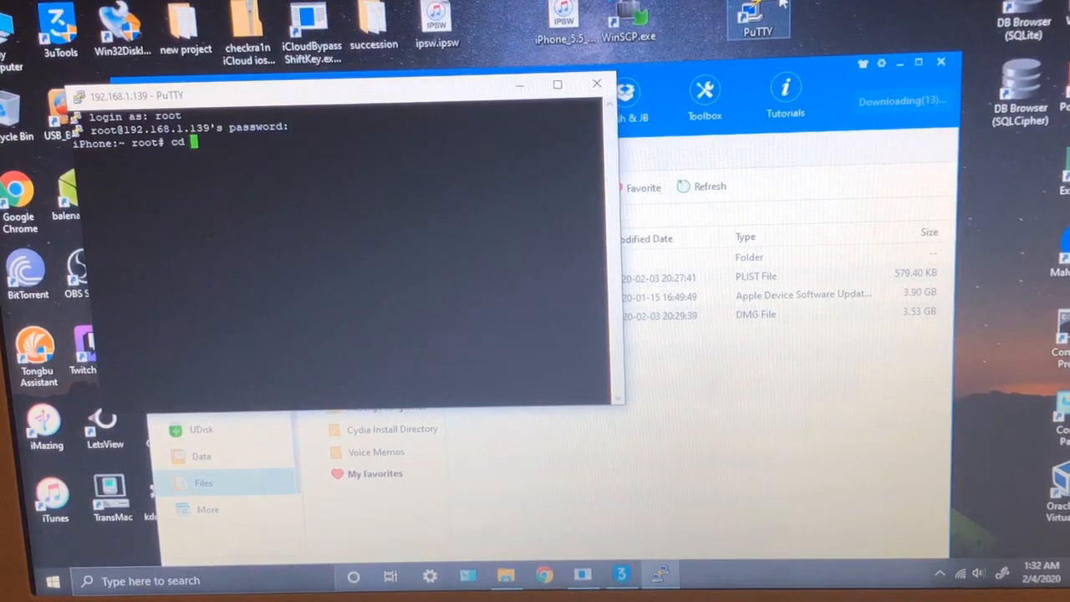
key(Return)
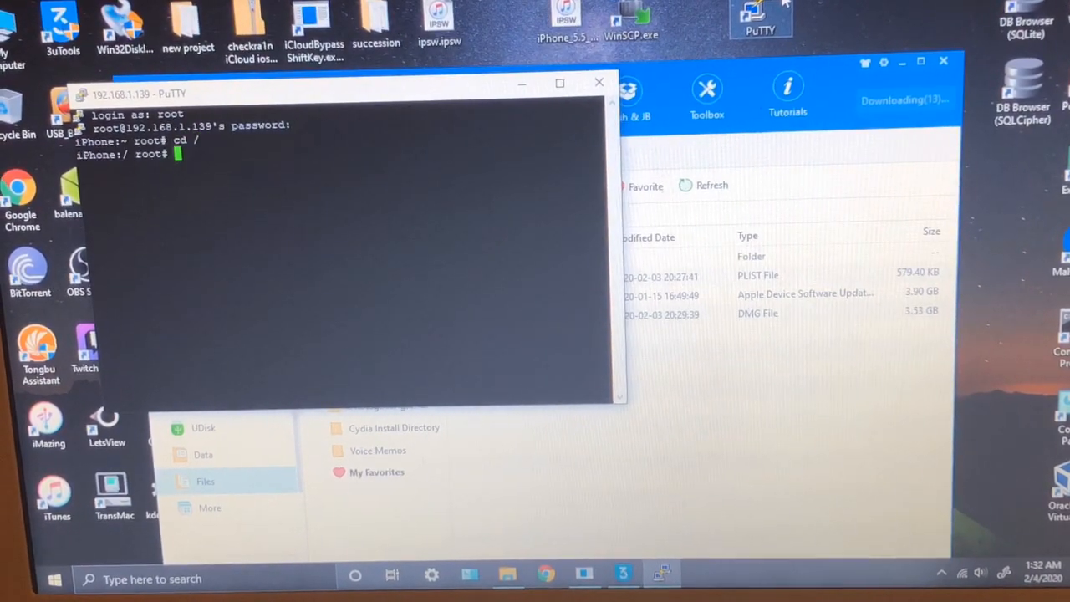
text(s)
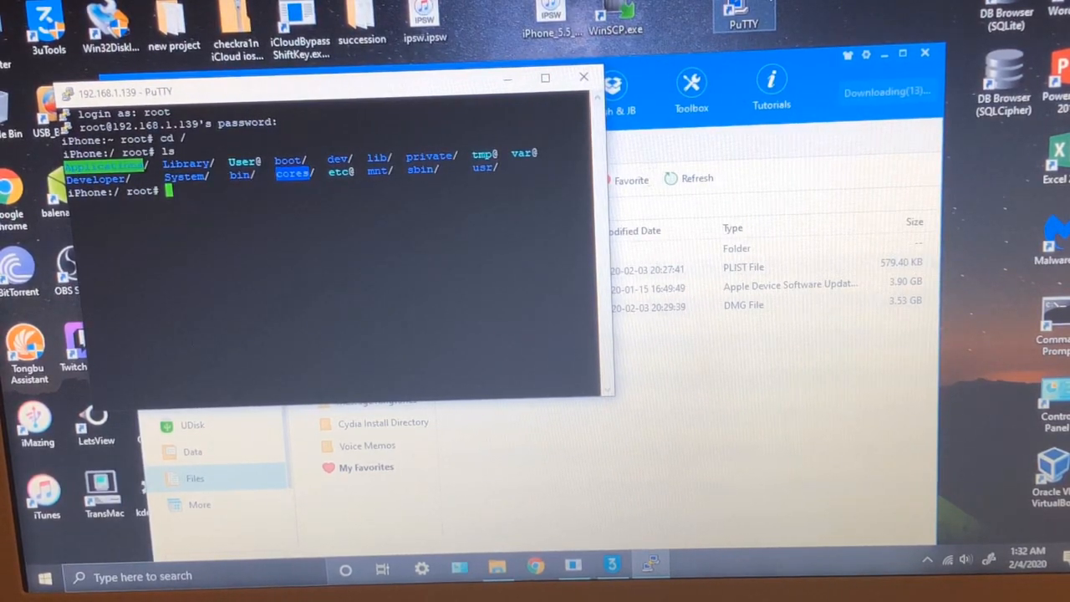
- Compose chown root:wheel /Applications/SuccessionRestore.app/SuccessionRestore at the prompt
text(chown)
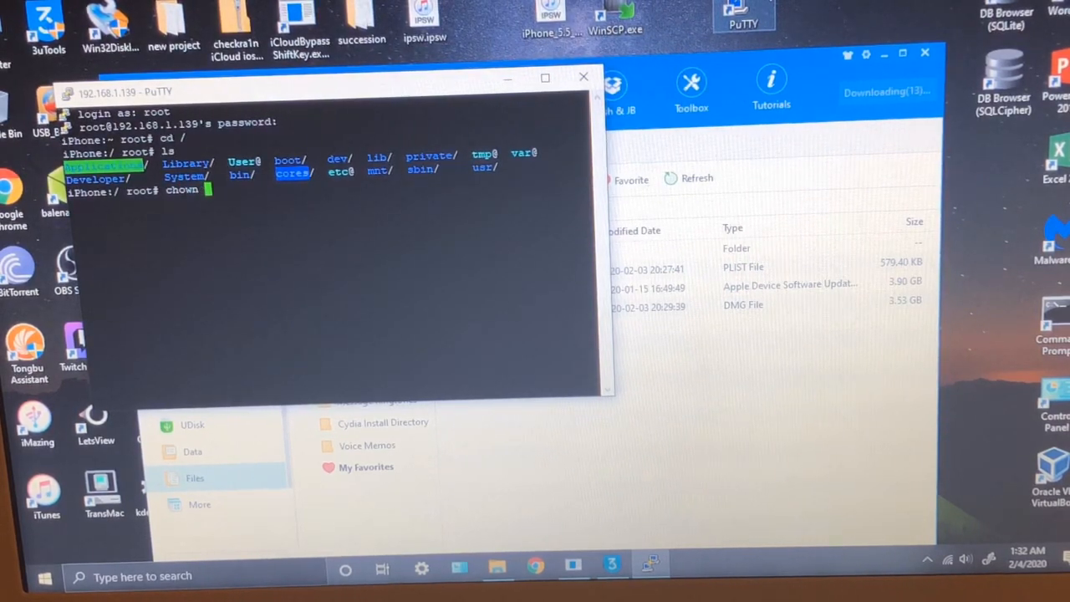
text(root)
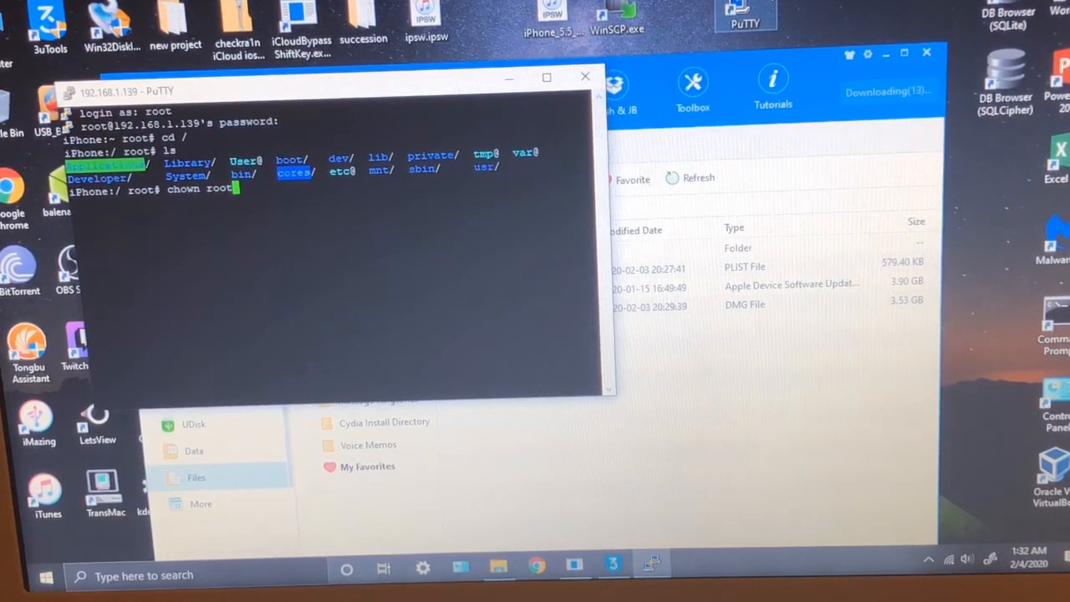
text(wheel)
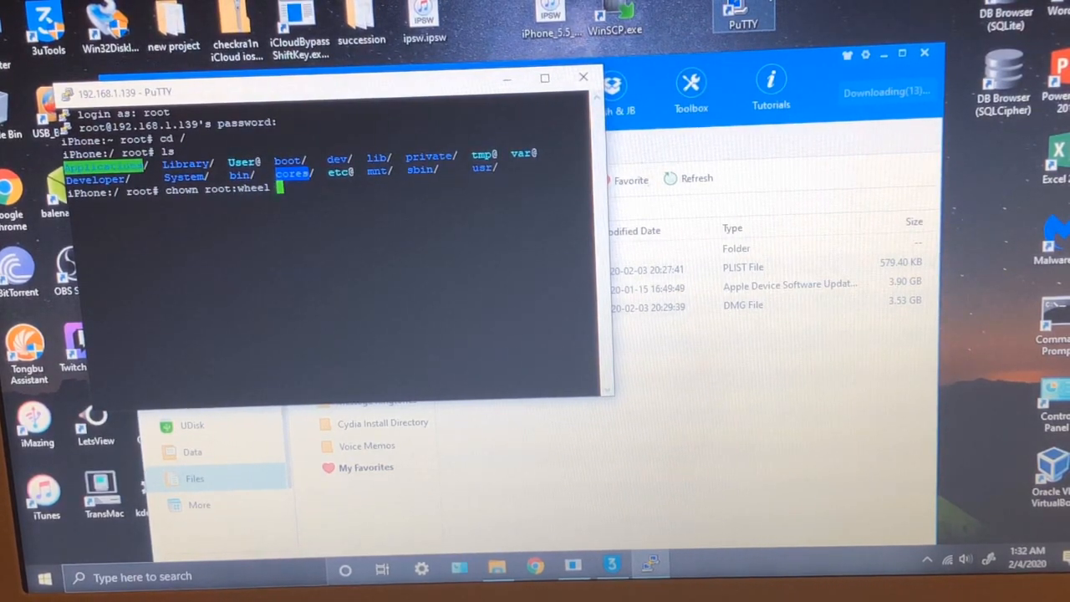
text(/App)
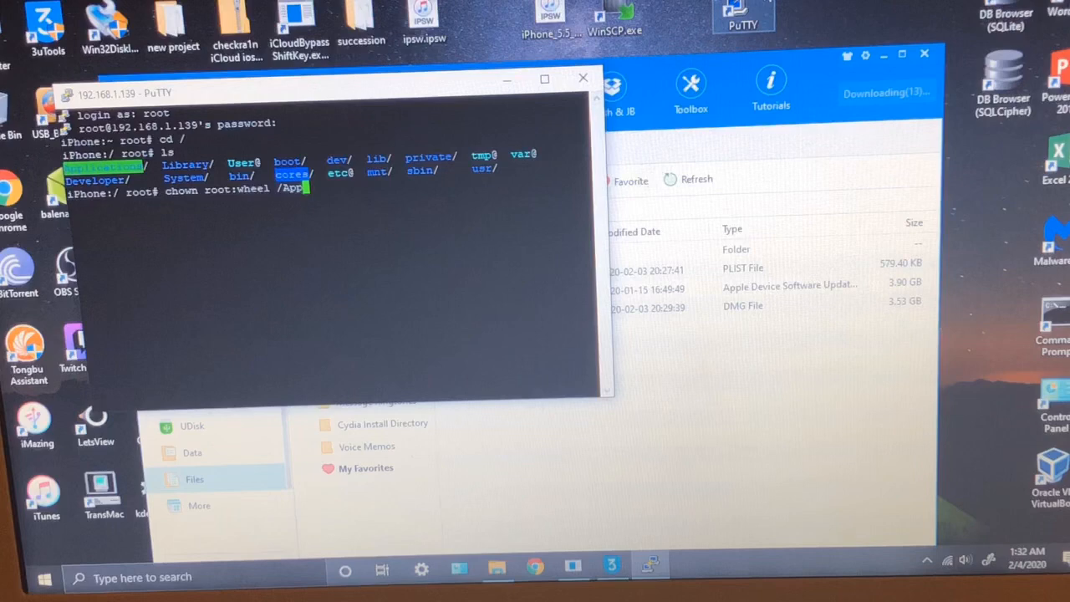
text(lications)
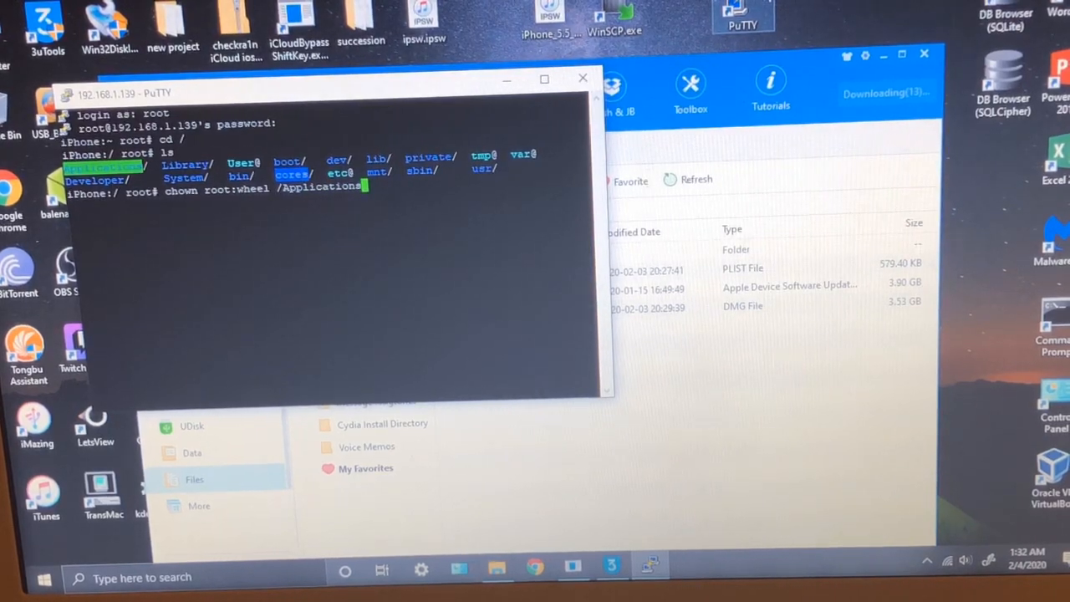
text(/Succession)
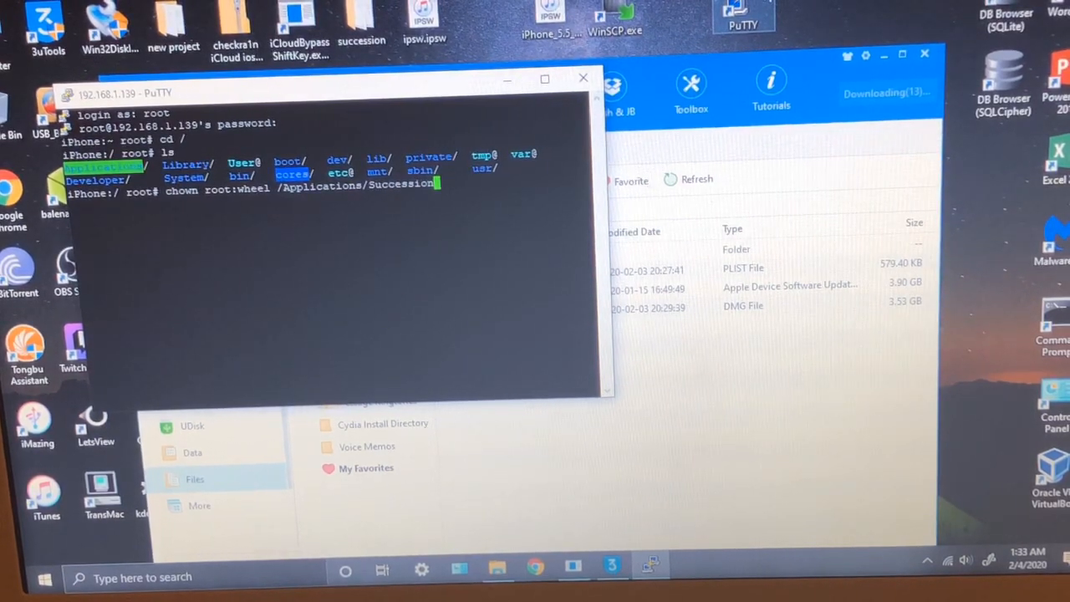
text(Restore)
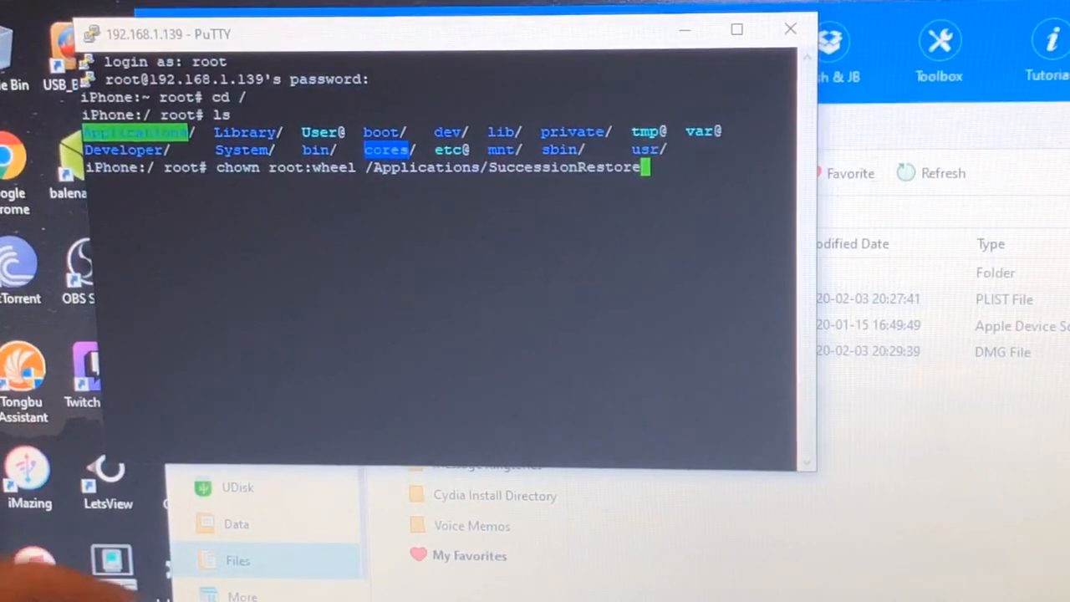
text(.)
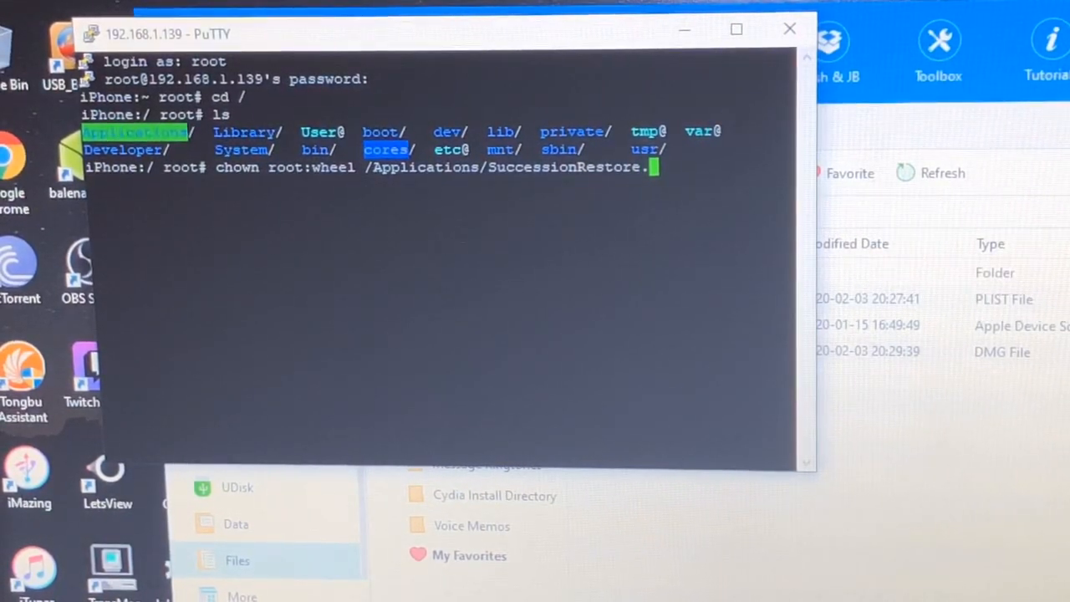
text(app)
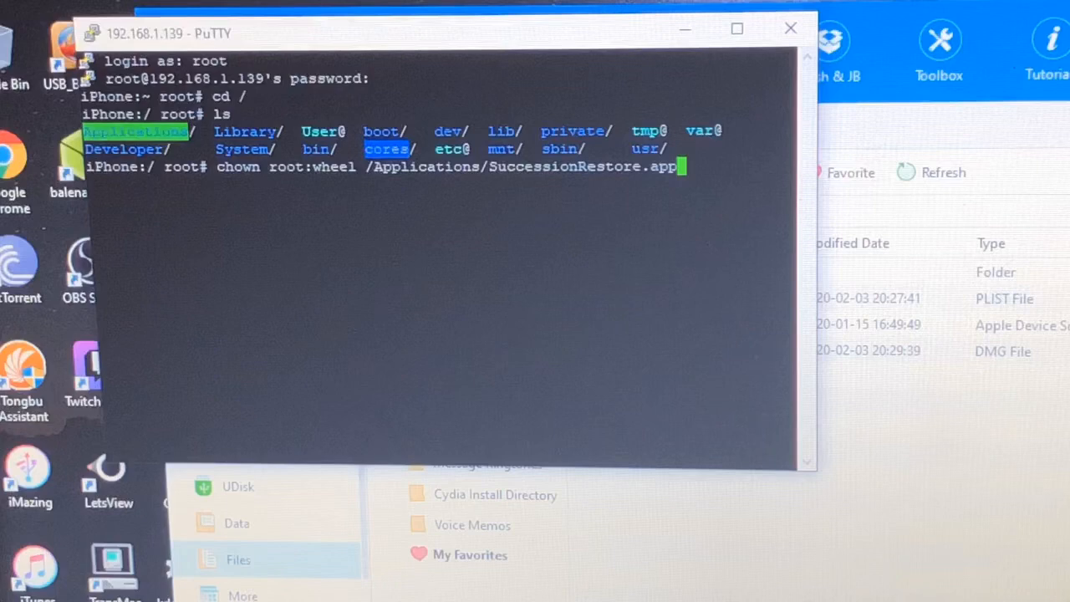
text(/SuccessionRestore)
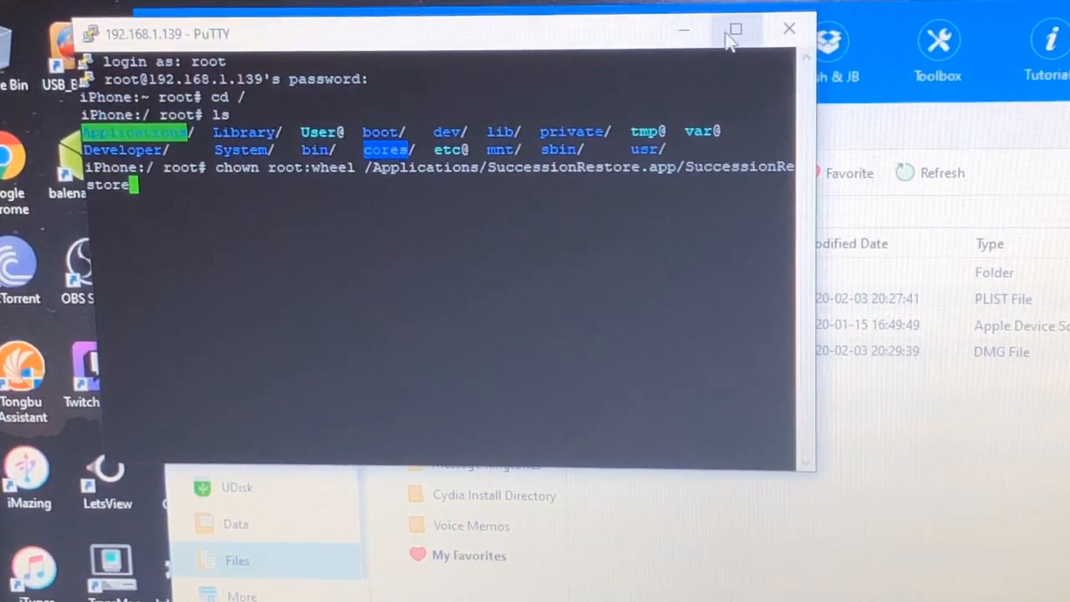
- Maximize the terminal, run the chown, and run chmod 6755 on /Applications/SuccessionRestore.app/SuccessionRestore
click(734, 29)
text(ch)
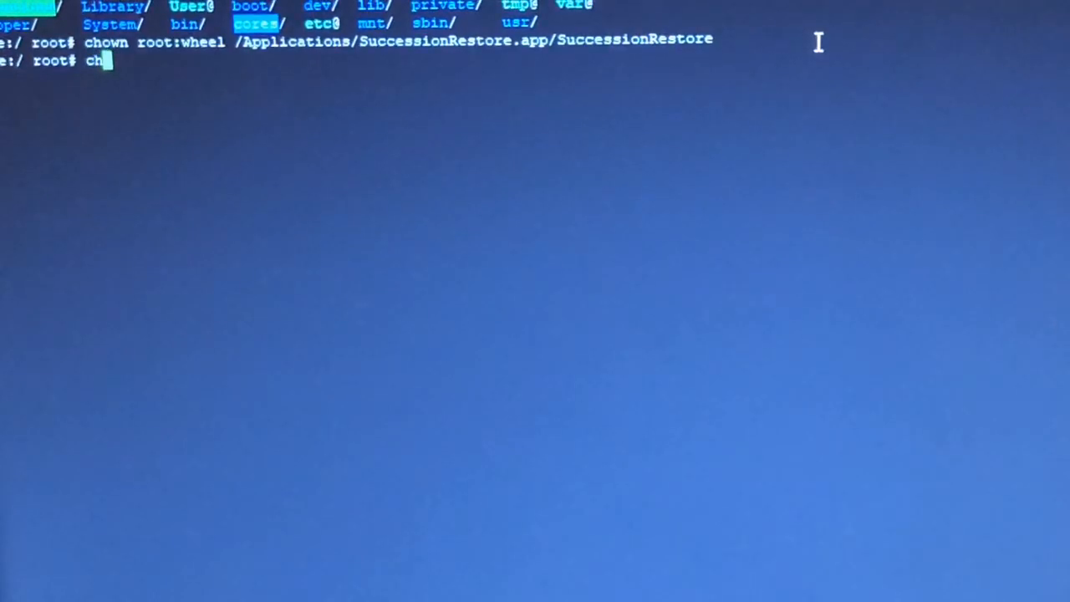
text(mod 6755)
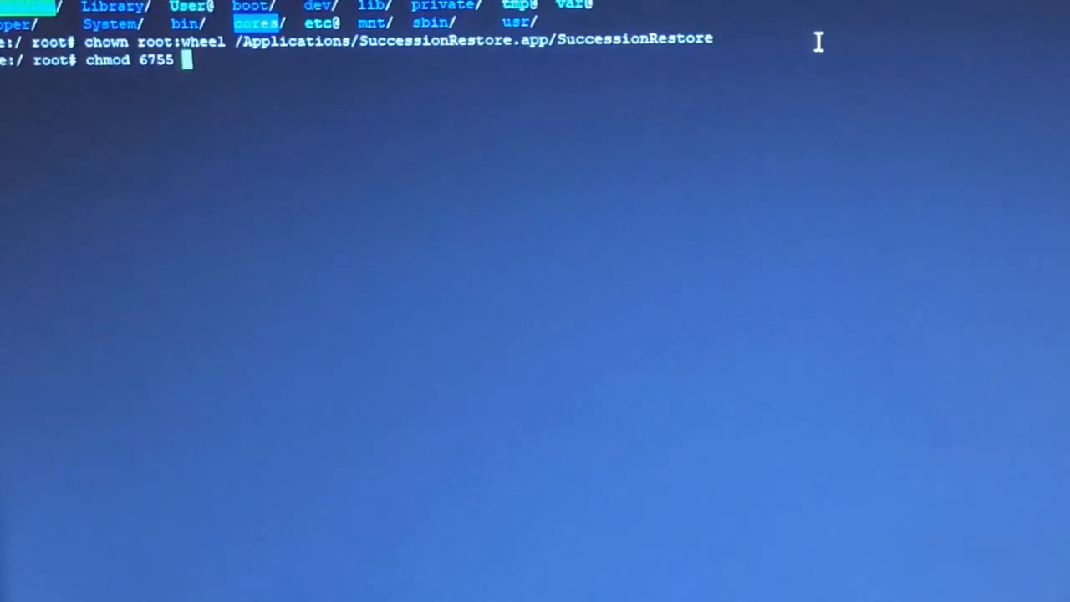
text(/Applications/Succession)
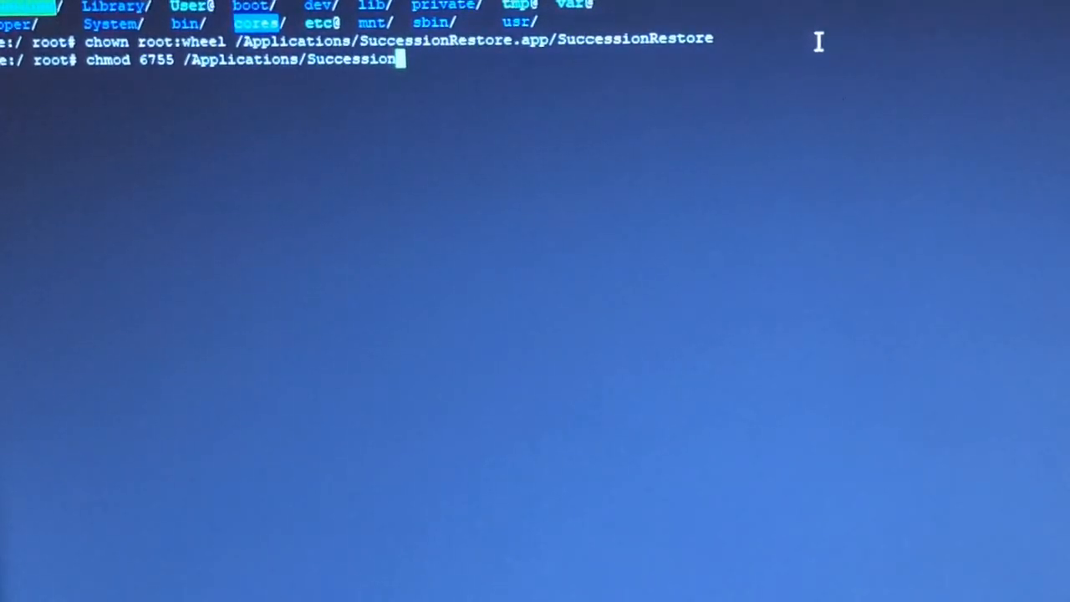
text(Restore.app)
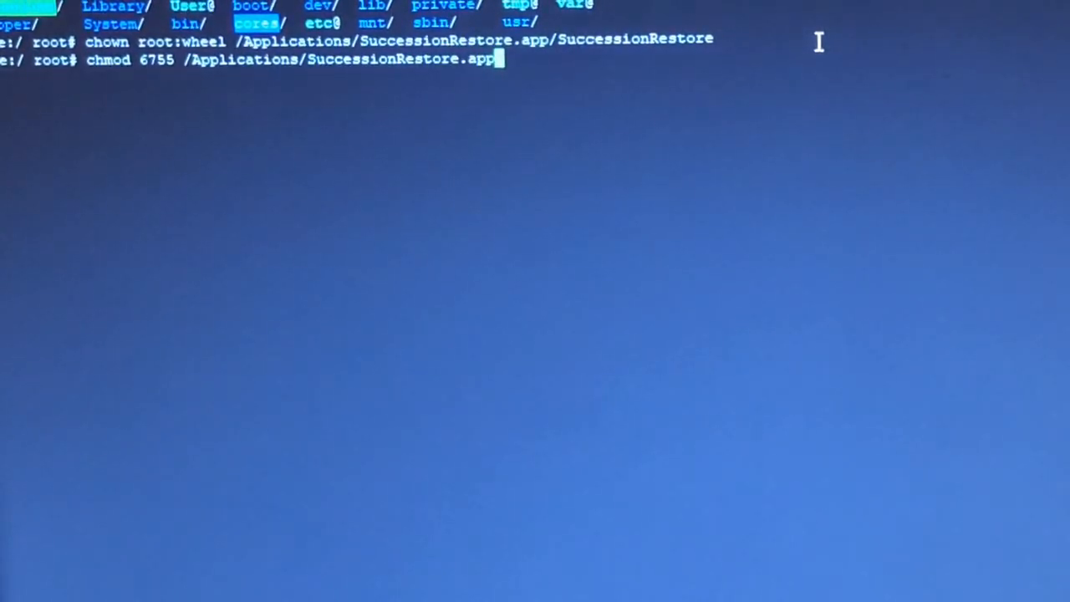
text(/SuccessionRes)
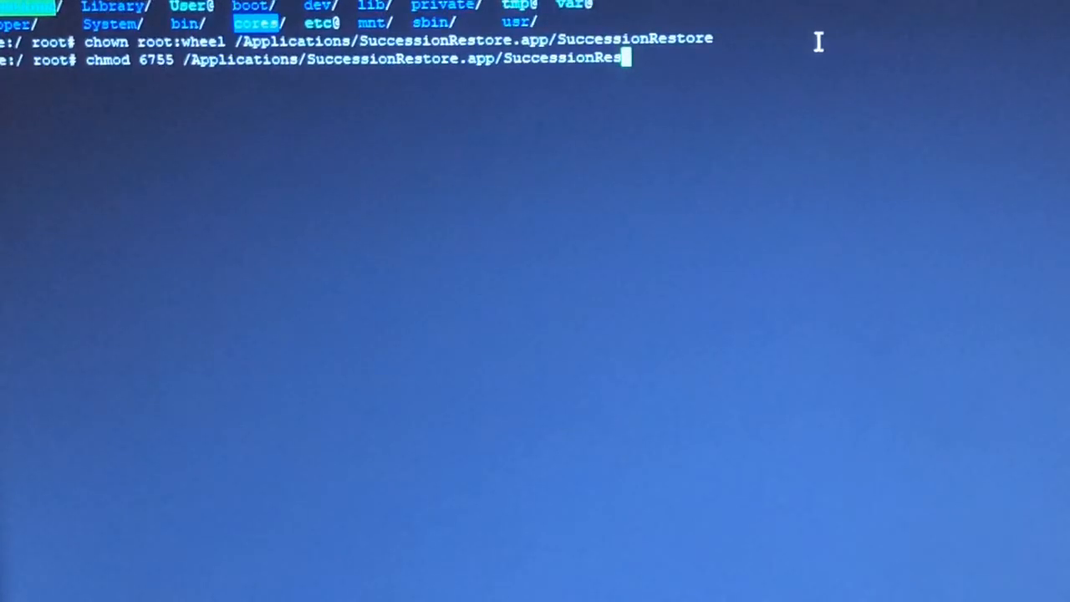
text(tore)
text(killall Su)
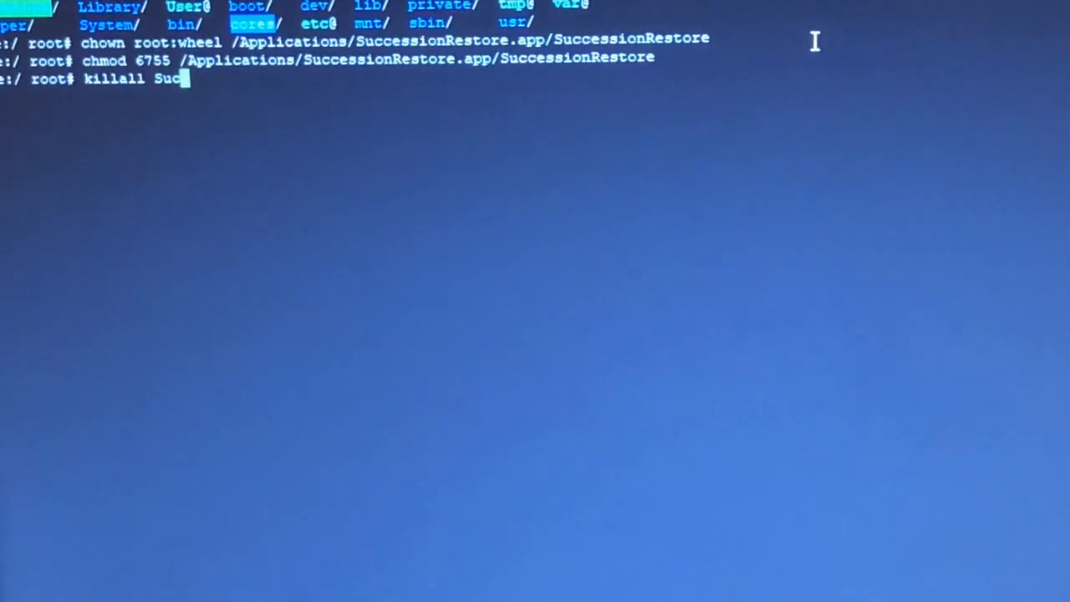
- Run killall SuccesionRestore, get no matching processes, and retype the killall command
text(cesionRestore)
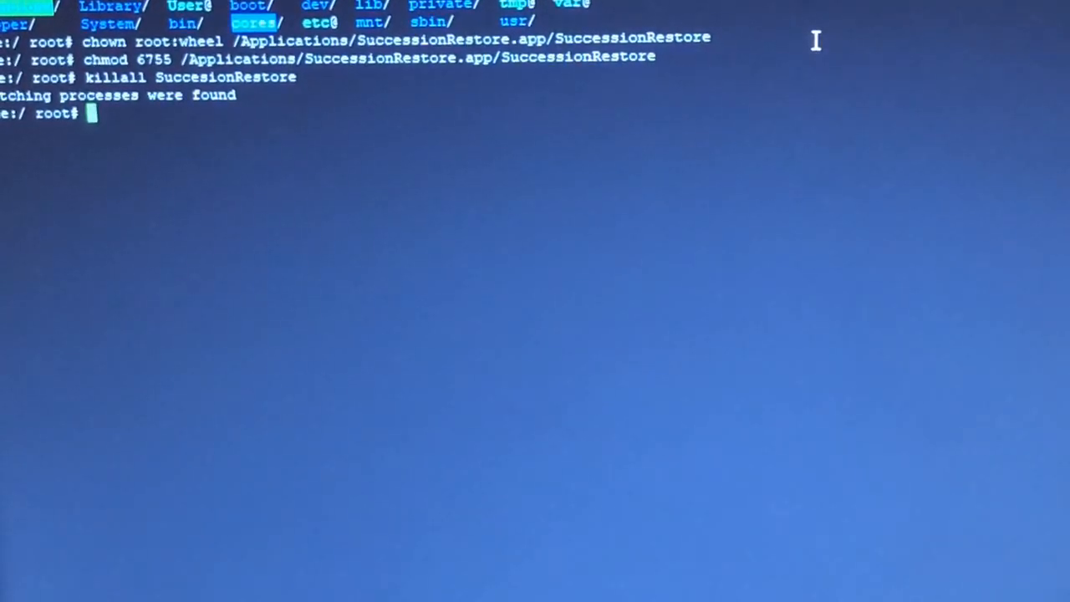
text(killall SuccesionRestore)
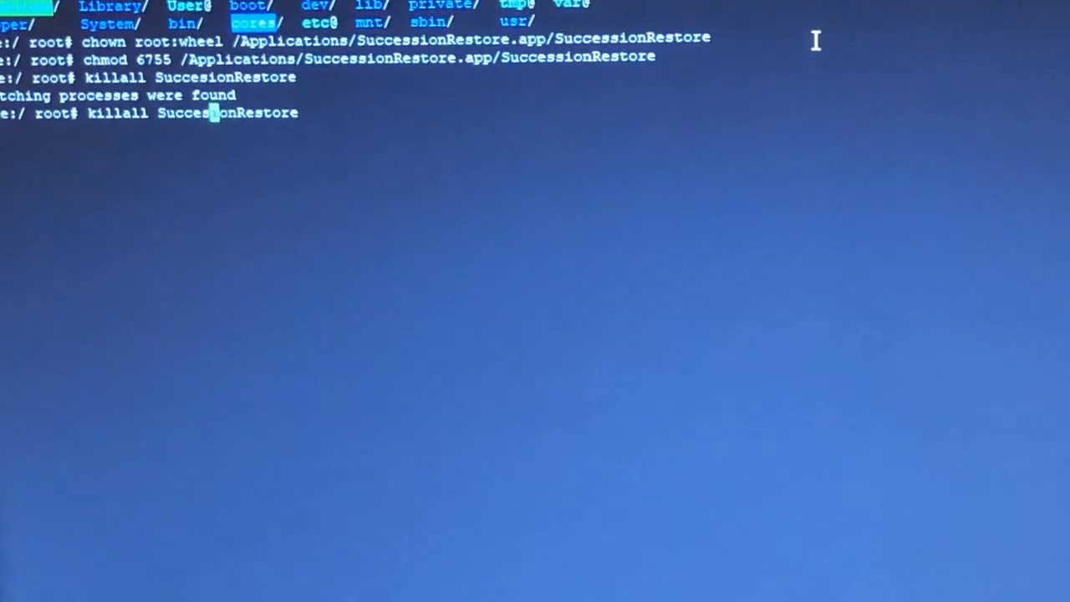